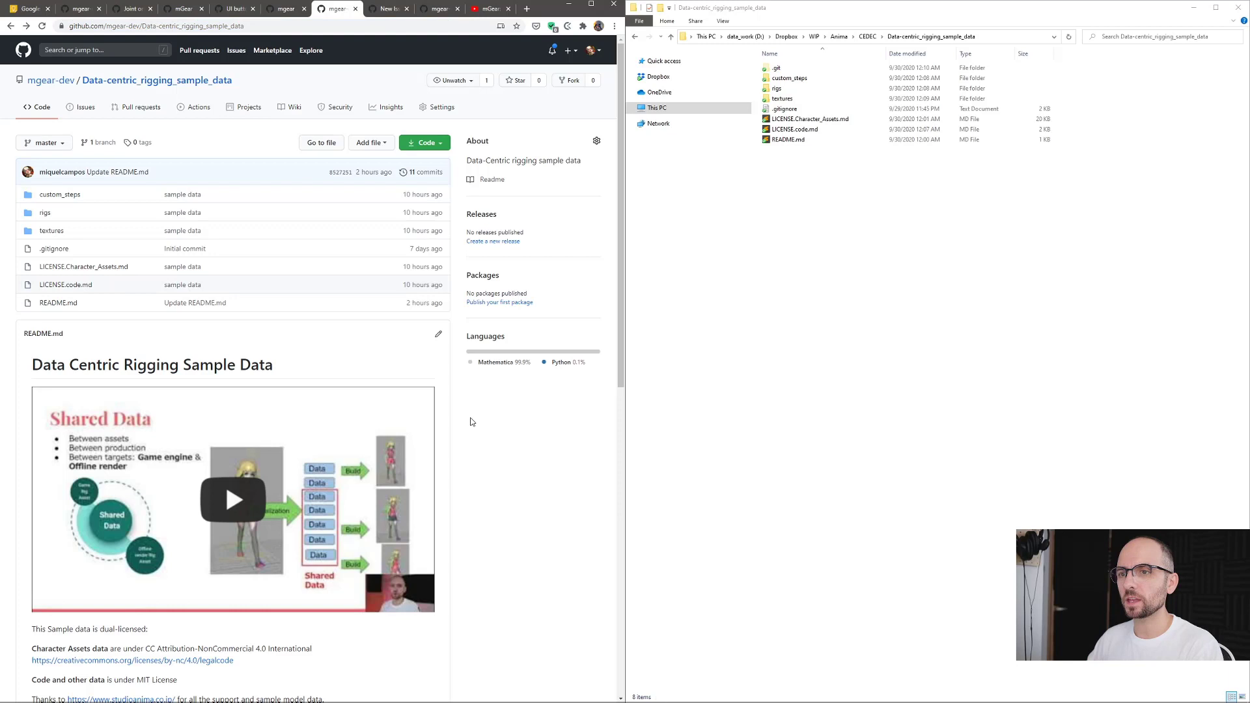
Browse the sample-data folders and go into rigs, listing the six girl_Outfit Maya files.
scroll("down", 3)
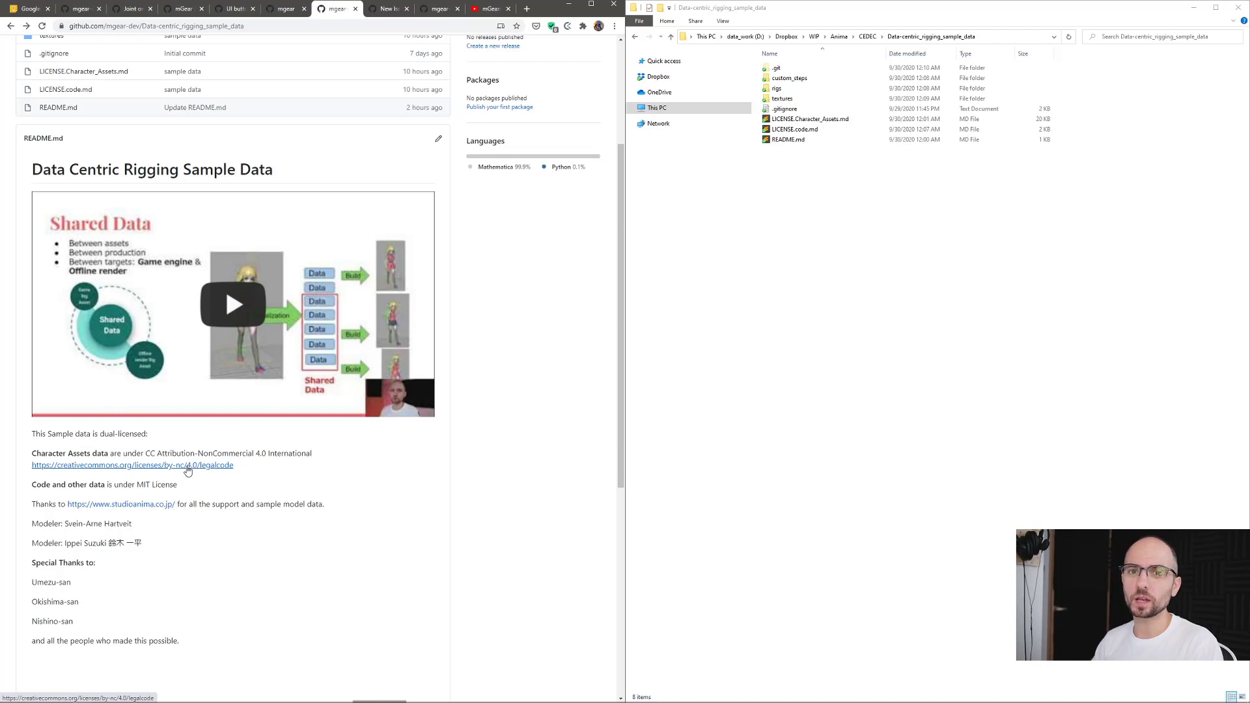
mouse_move(187, 469)
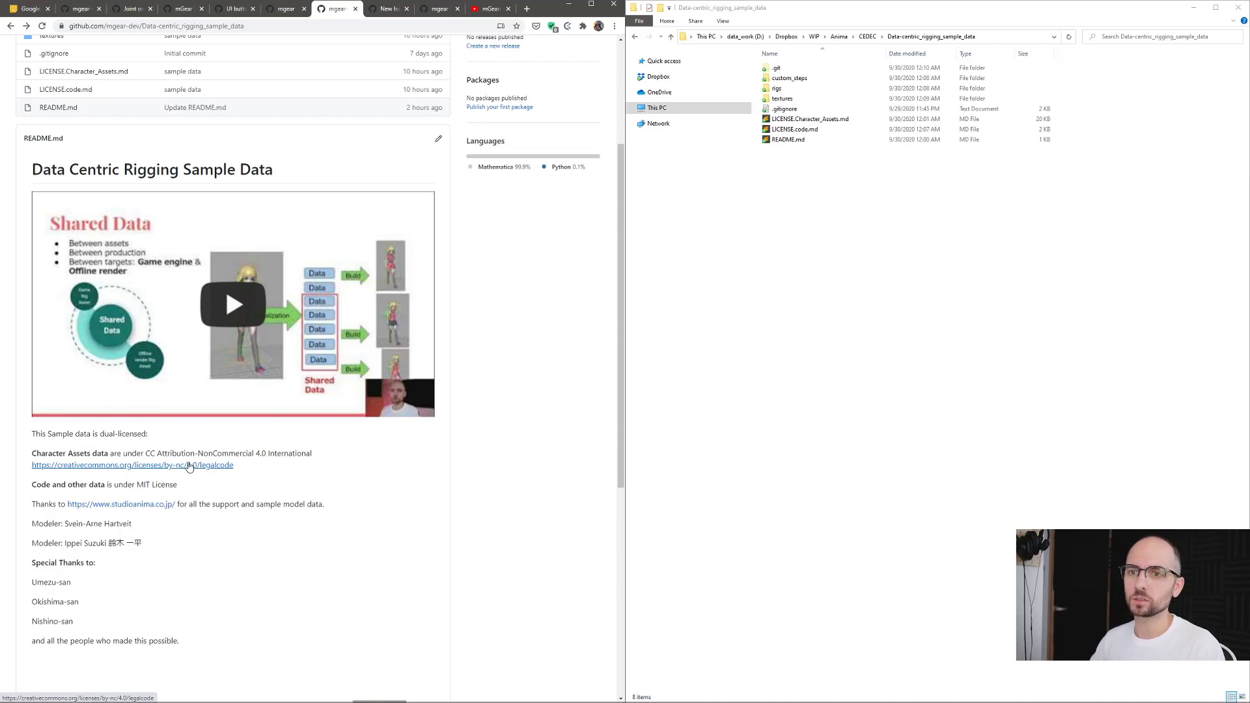
mouse_move(327, 539)
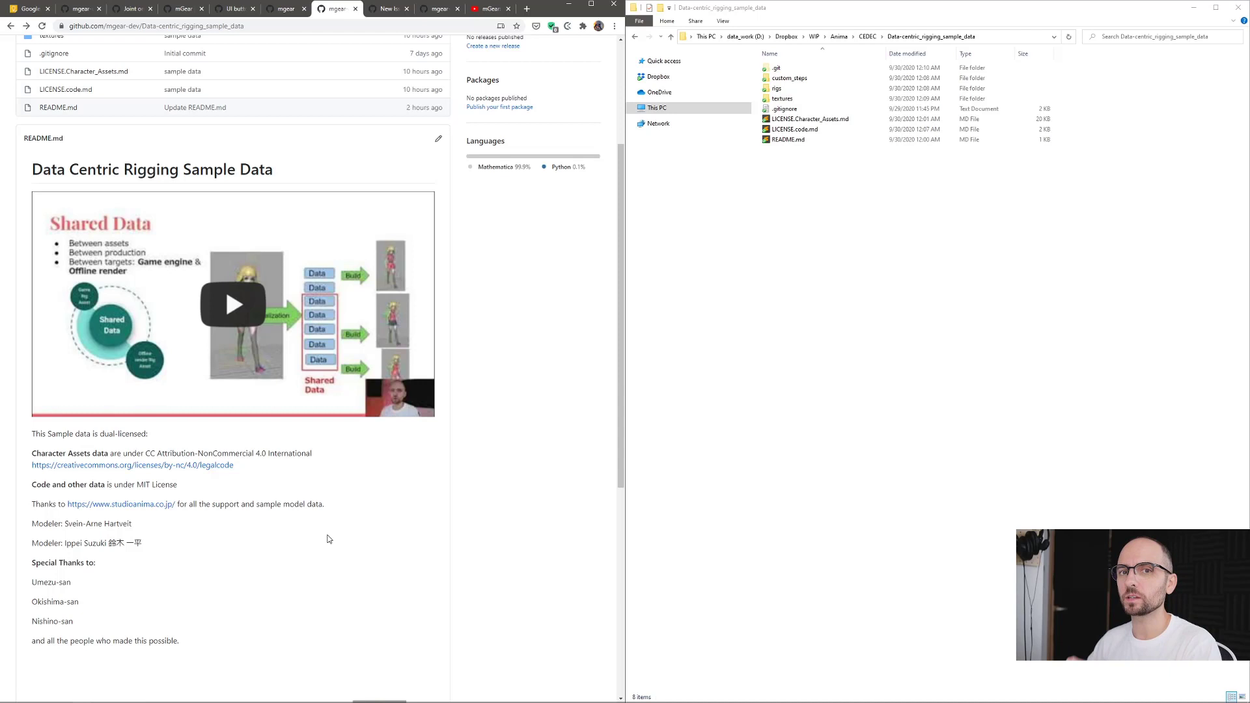
scroll("up", 3)
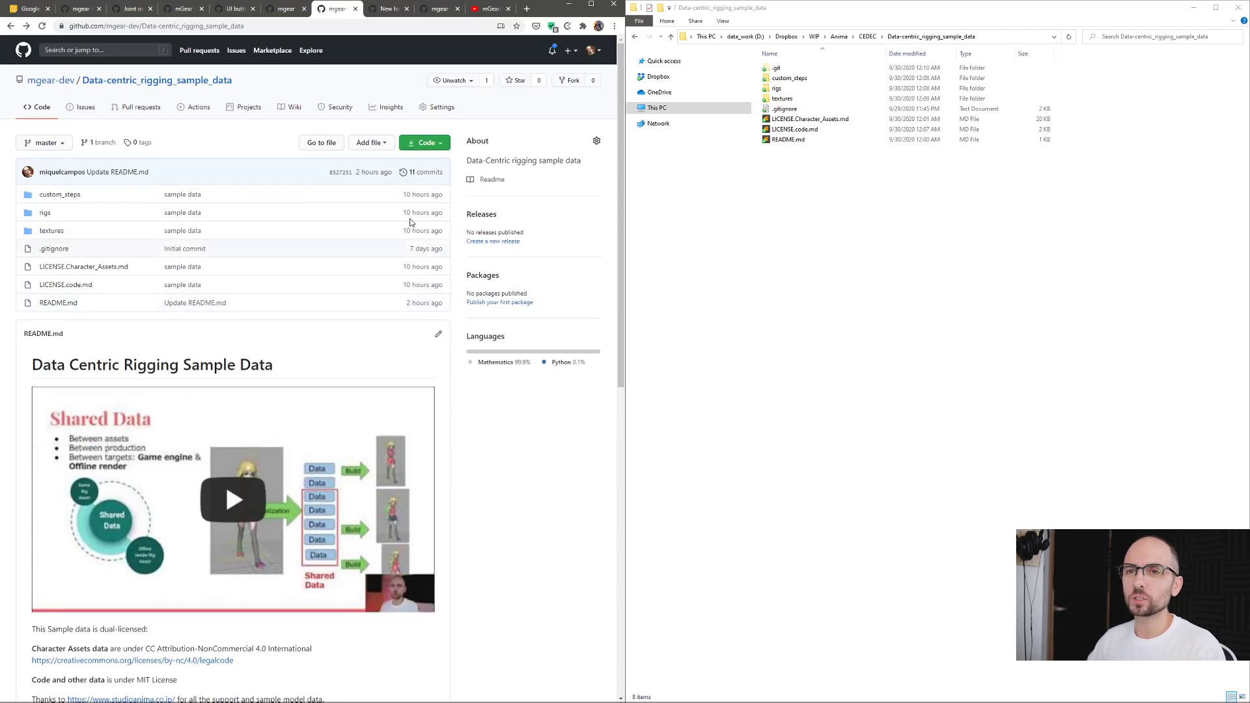
mouse_move(210, 273)
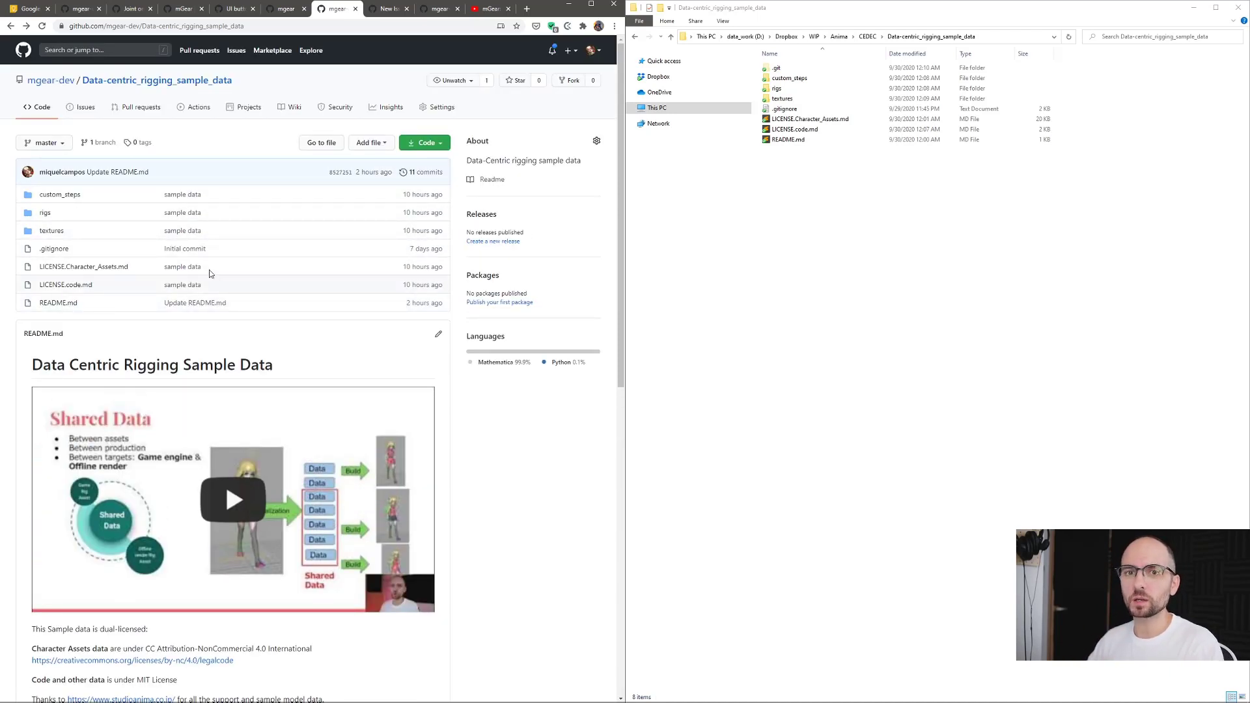
left_click(793, 129)
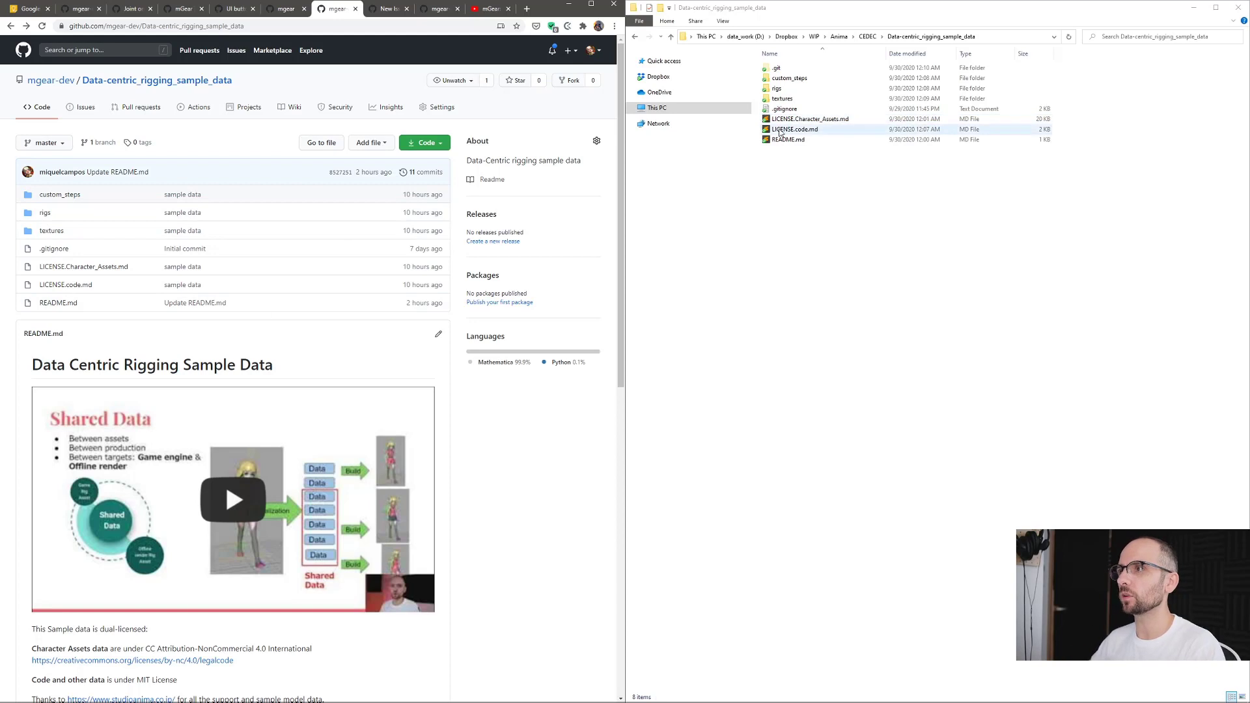
left_click(789, 77)
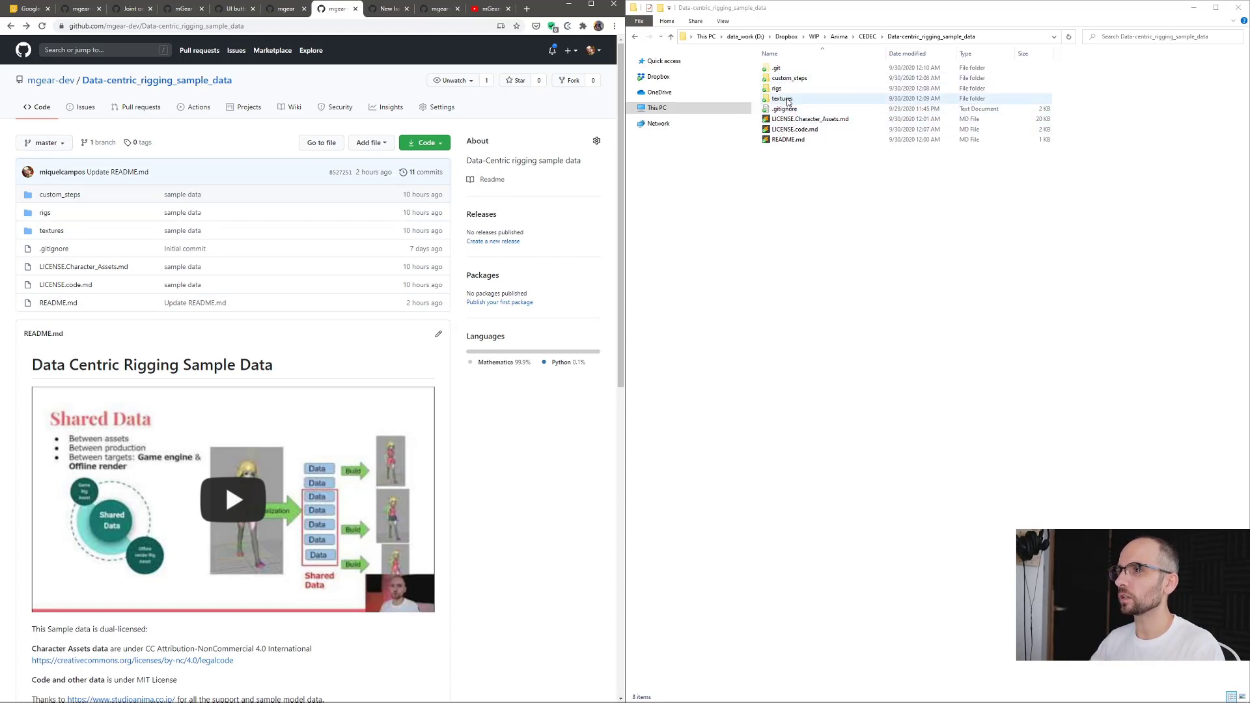
double_click(780, 98)
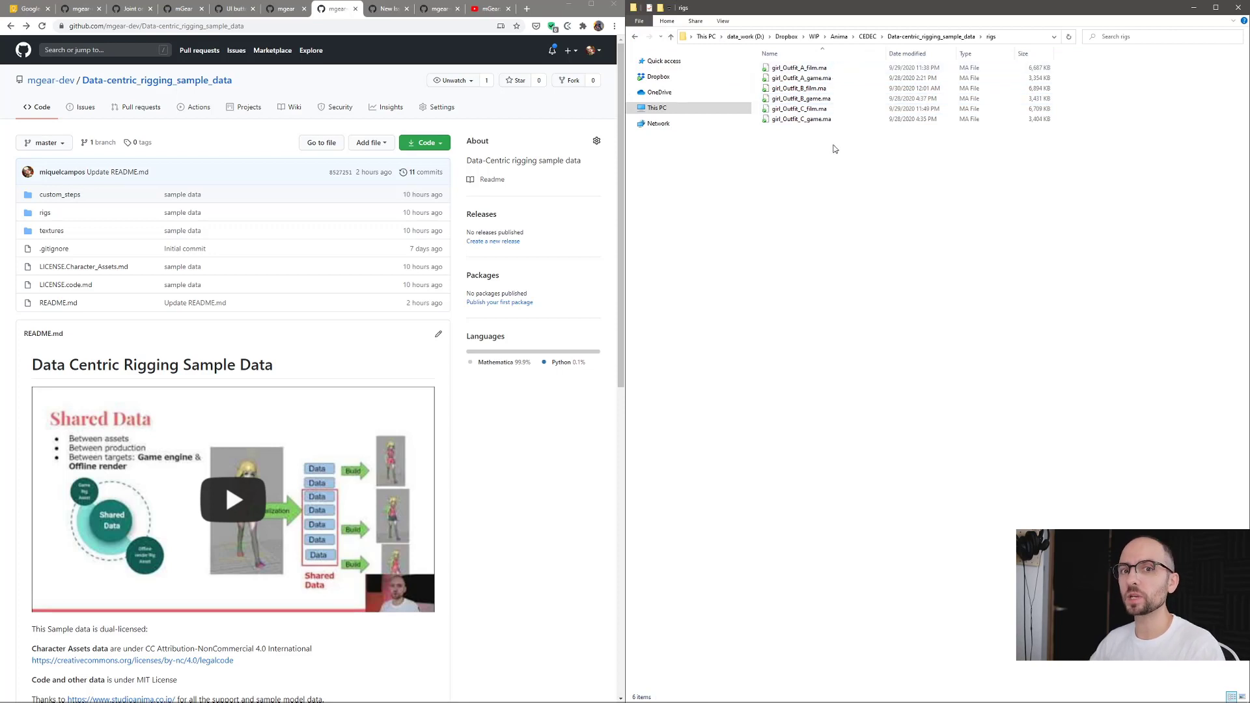
mouse_move(818, 128)
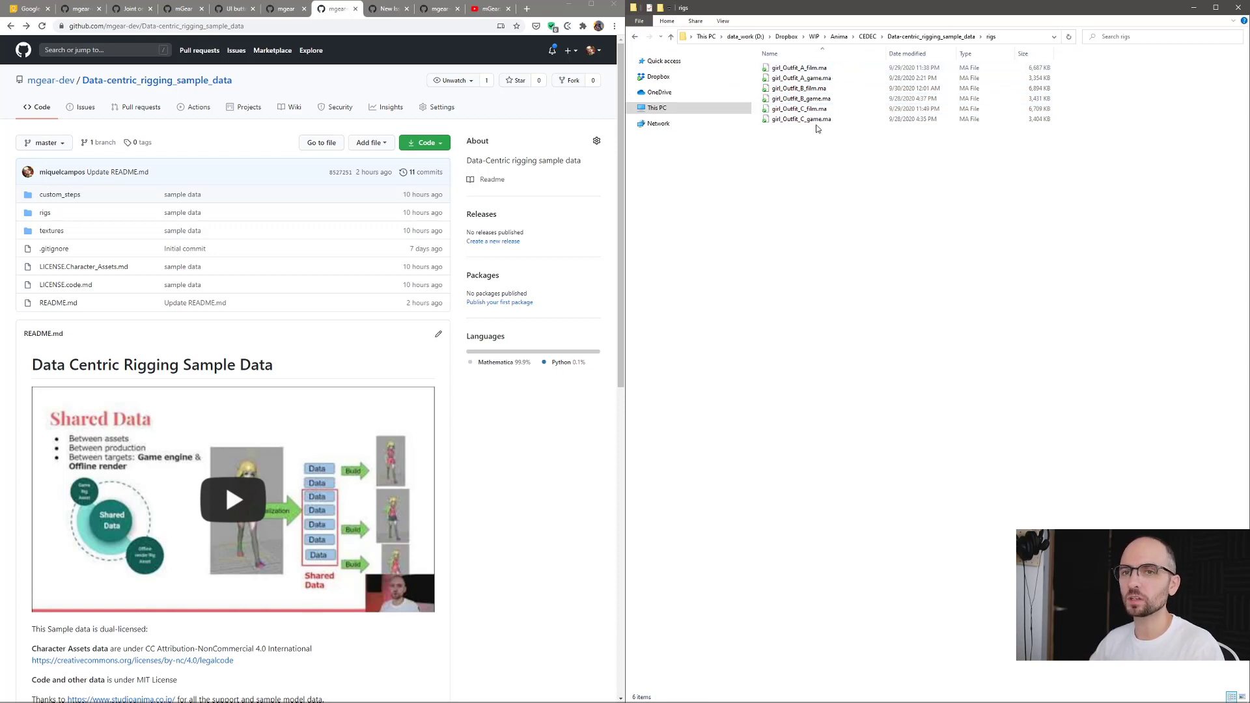
mouse_move(897, 62)
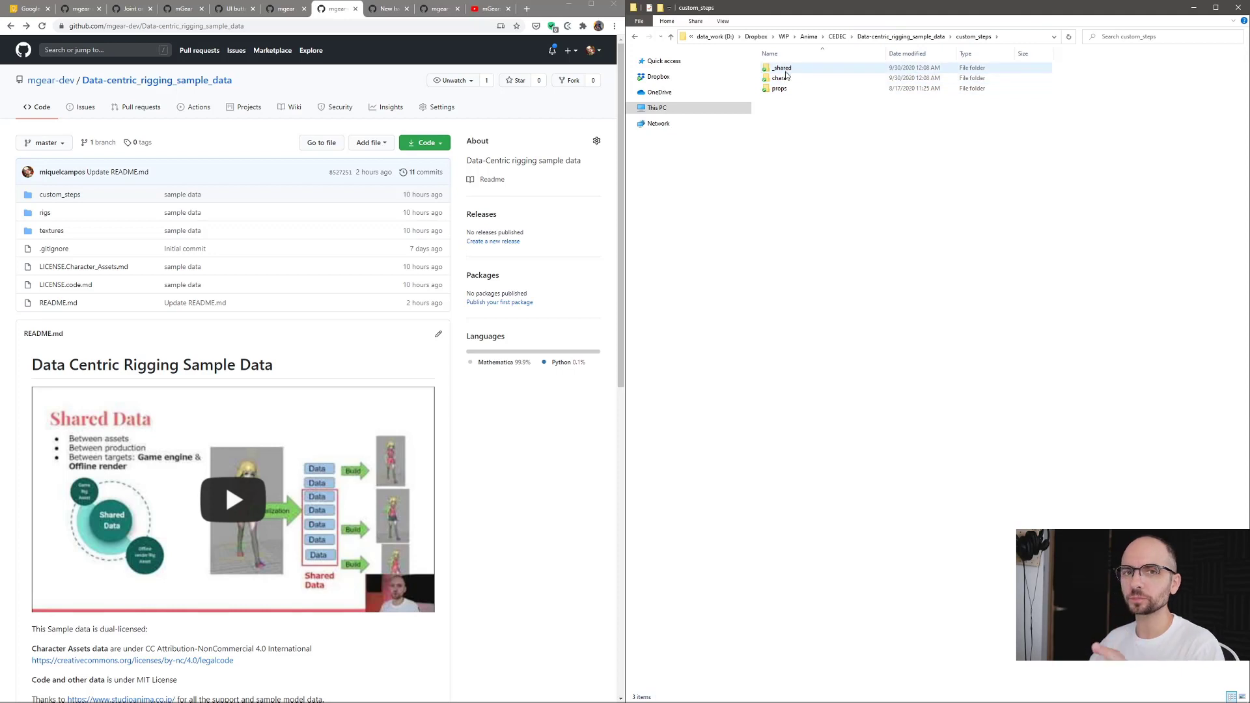
left_click(779, 77)
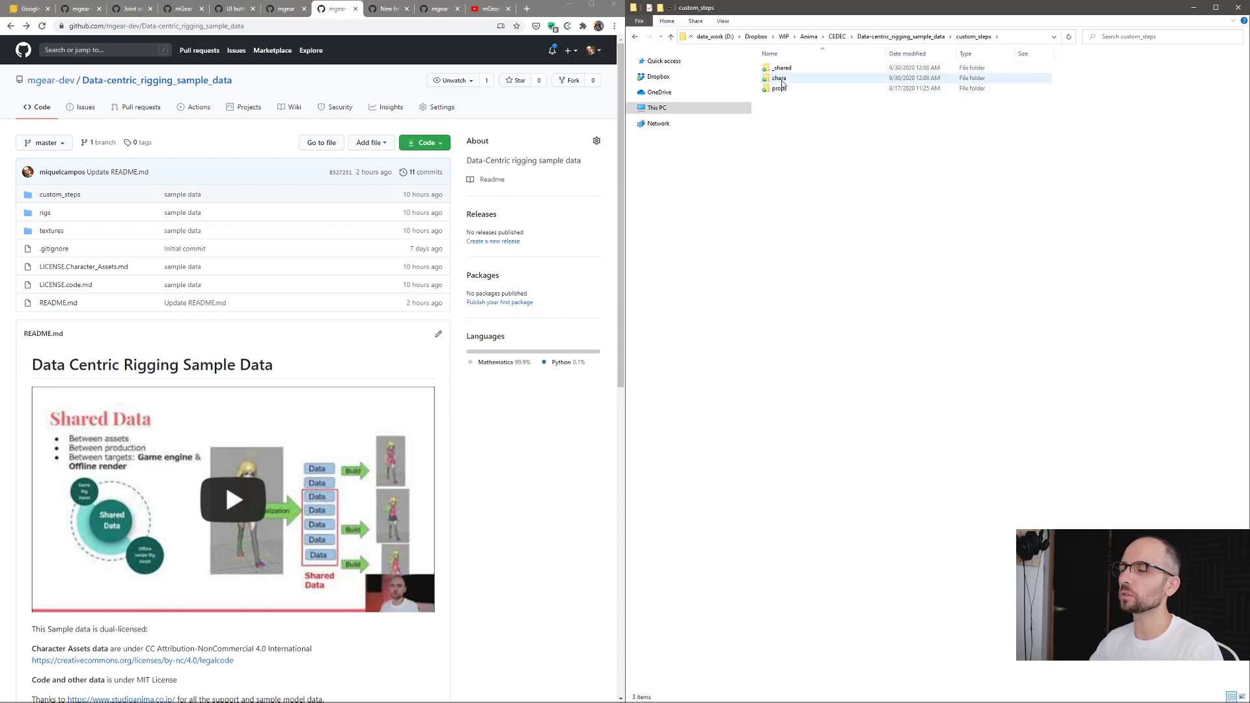
double_click(779, 77)
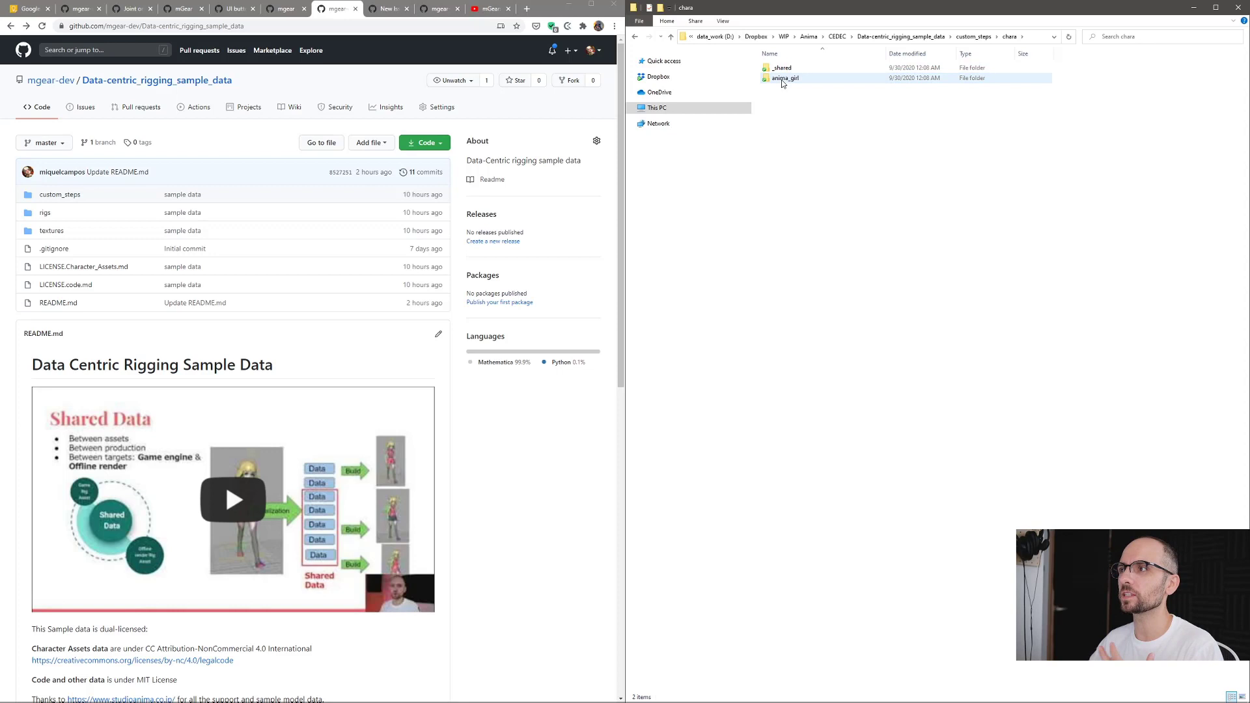
mouse_move(785, 79)
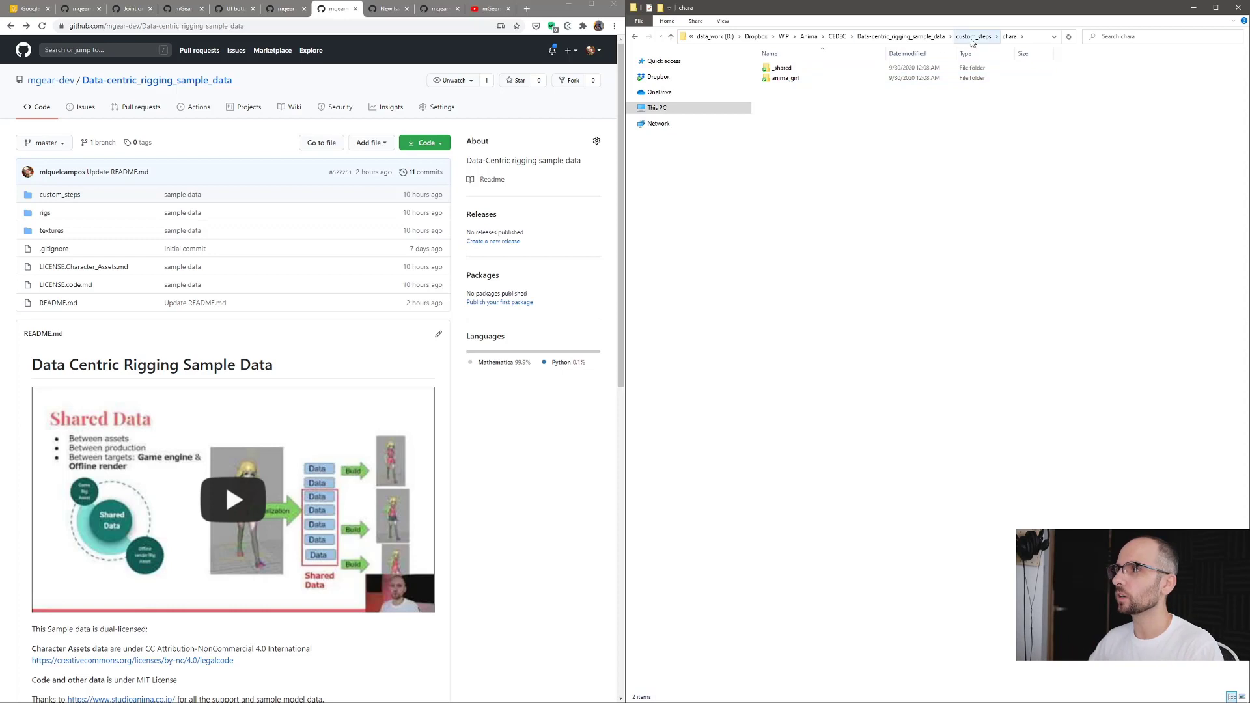
left_click(974, 36)
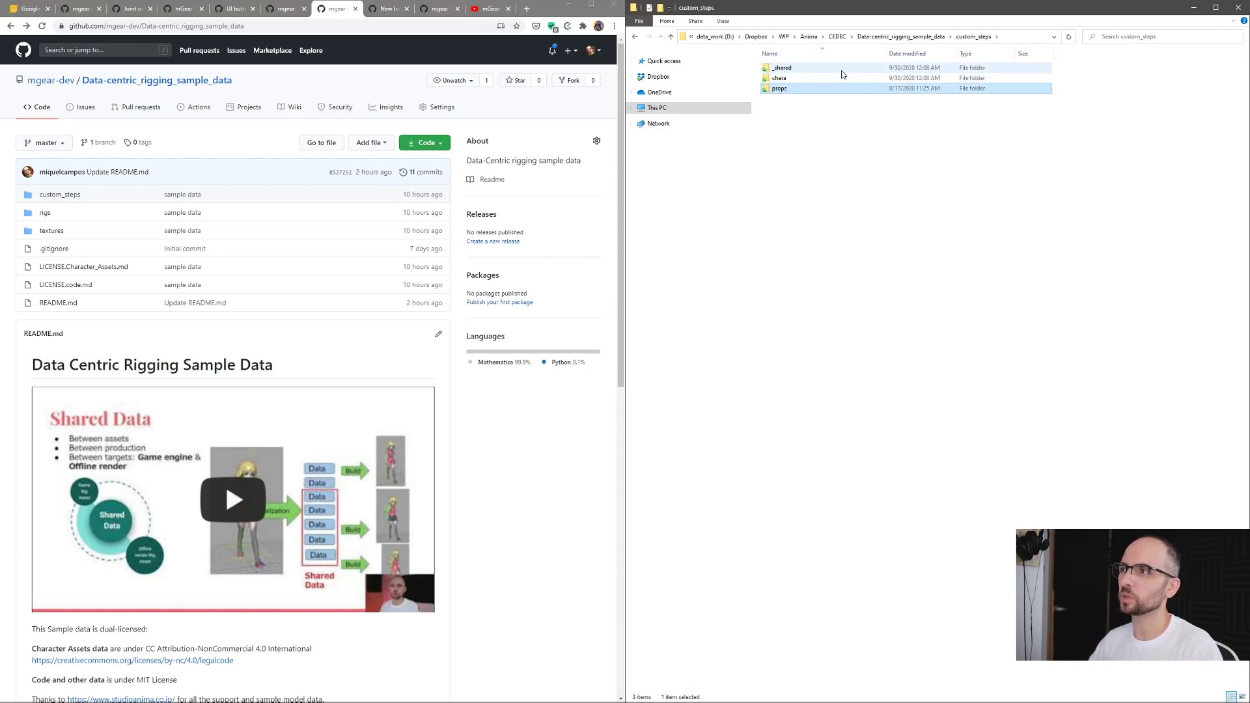
left_click(778, 89)
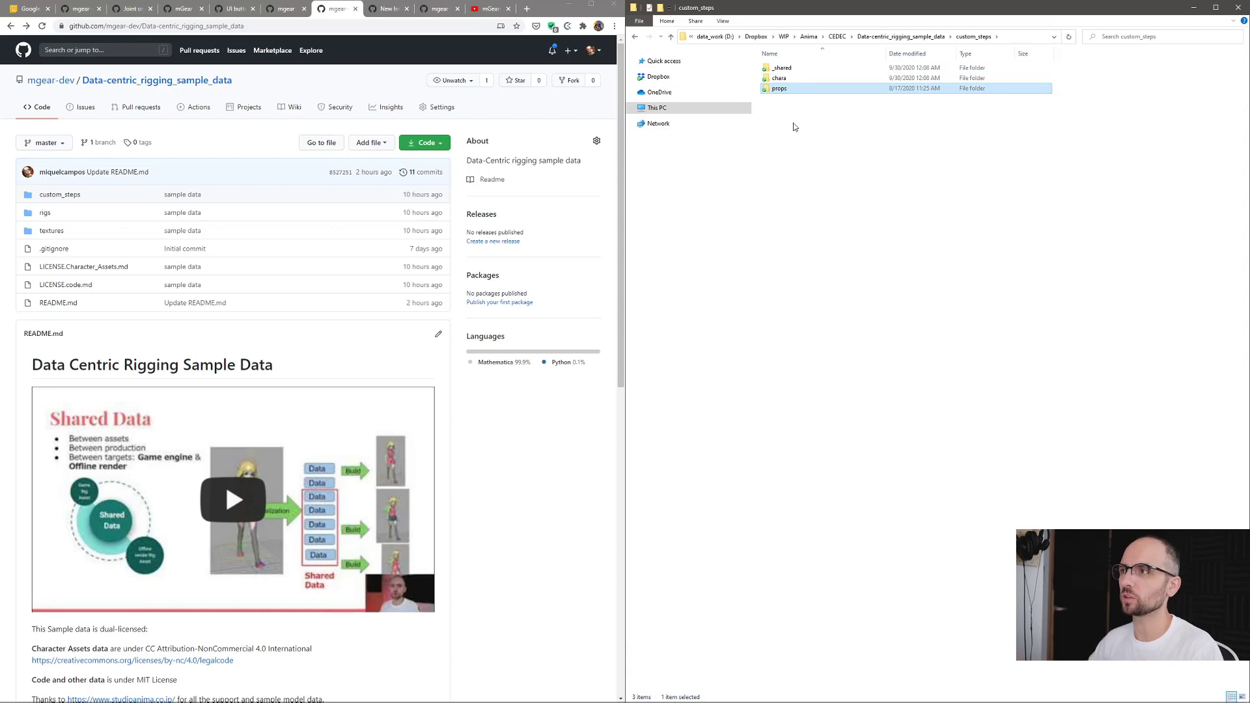
double_click(778, 88)
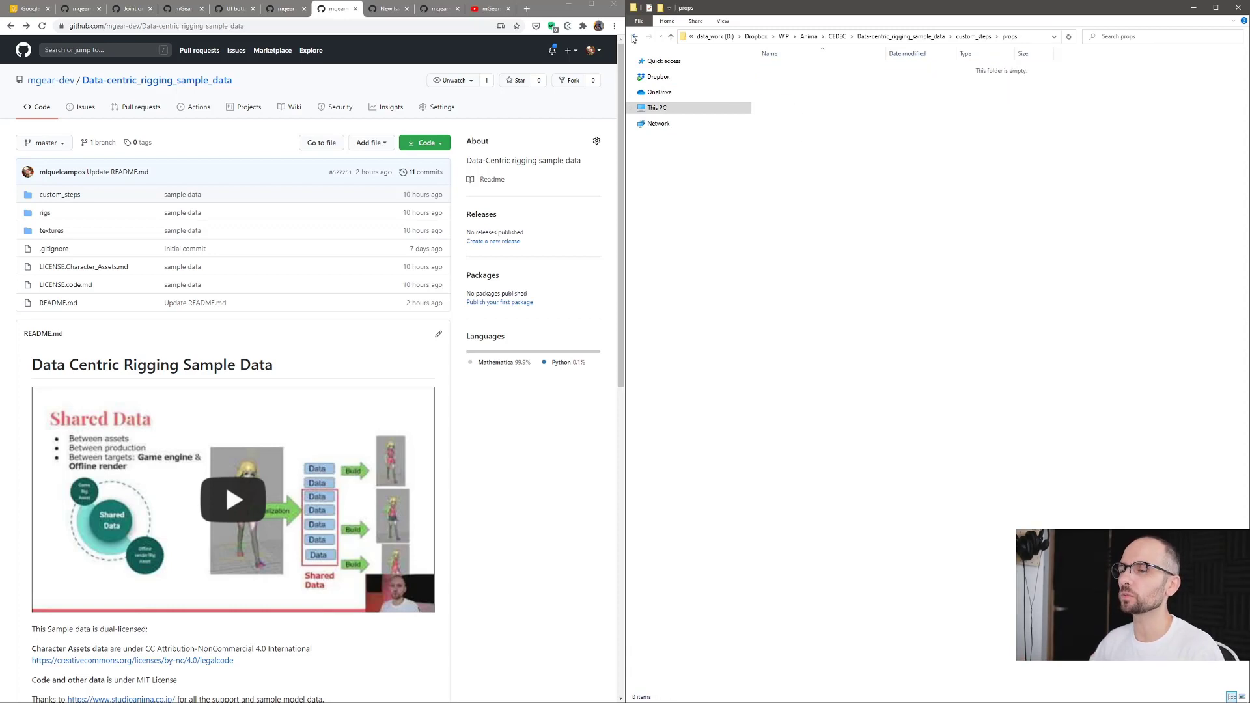
left_click(634, 37)
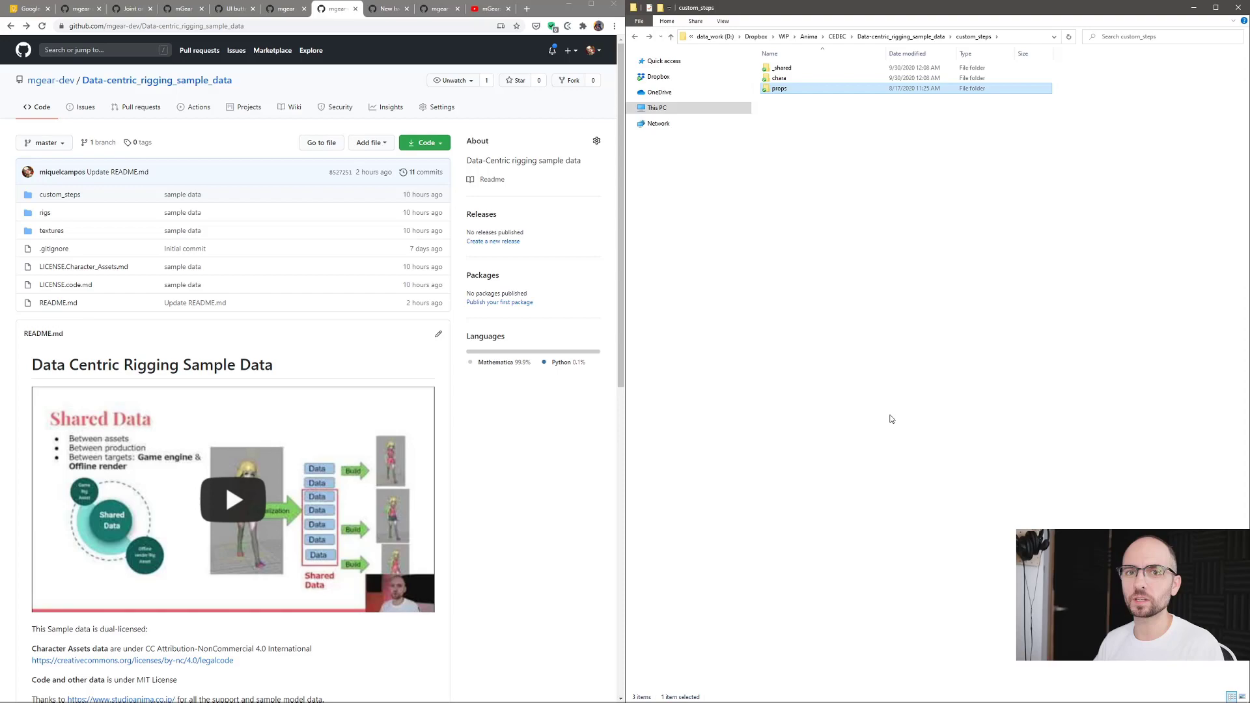